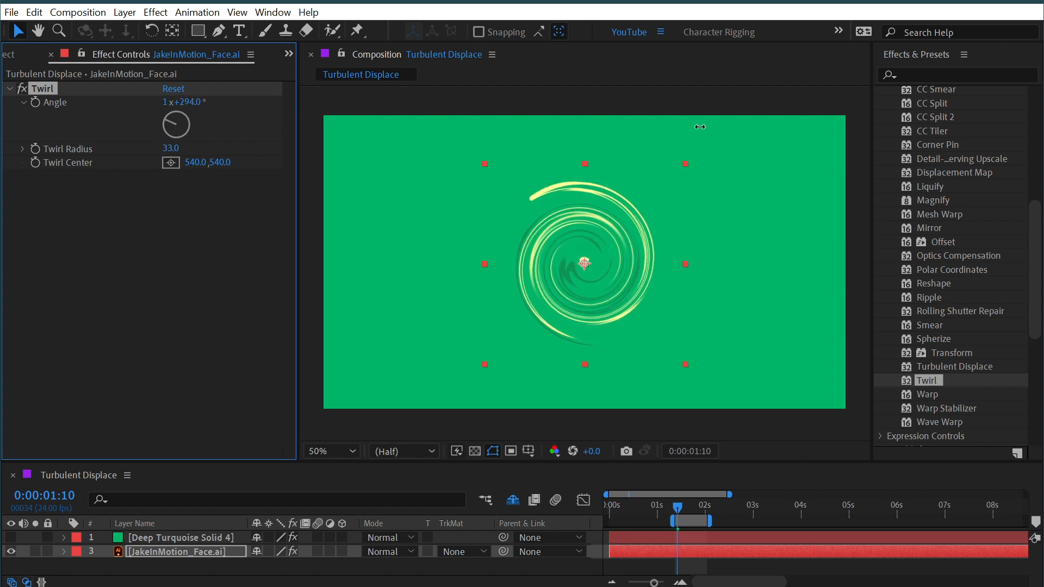
Reset the face layer's Twirl effect so its angle returns to zero.
{"action": "left_click", "coordinate": [173, 89]}
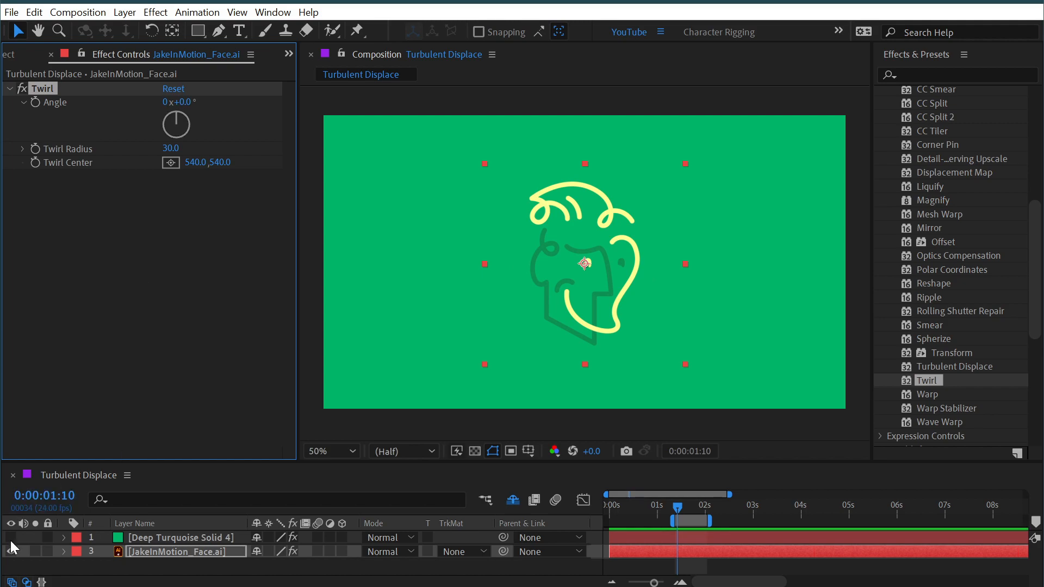
Show Deep Turquoise Solid 4 and move its Twirl center up and to the left.
{"action": "left_click", "coordinate": [10, 537]}
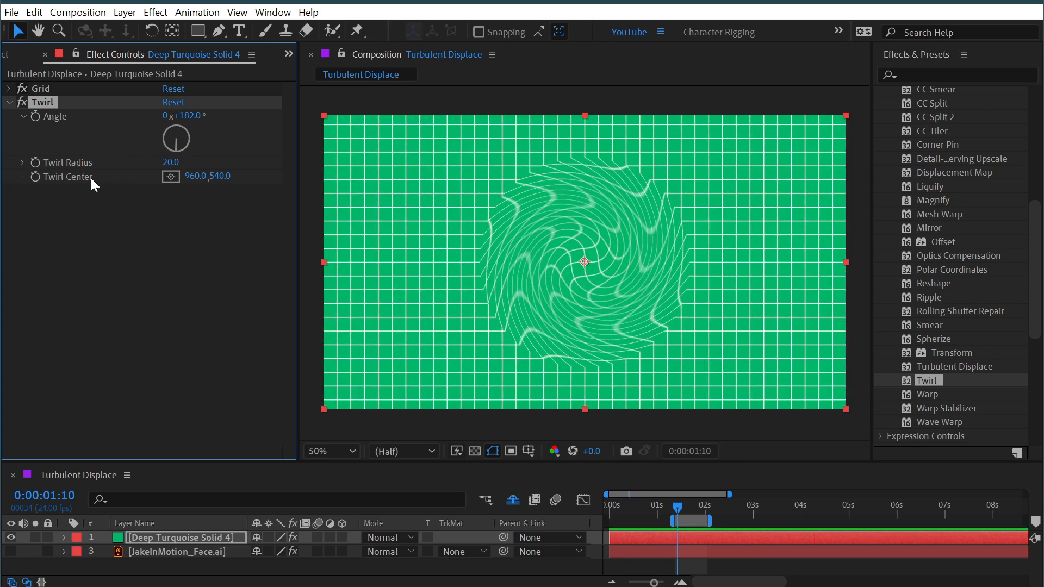
{"action": "left_click_drag", "start_coordinate": [584, 261], "coordinate": [644, 261]}
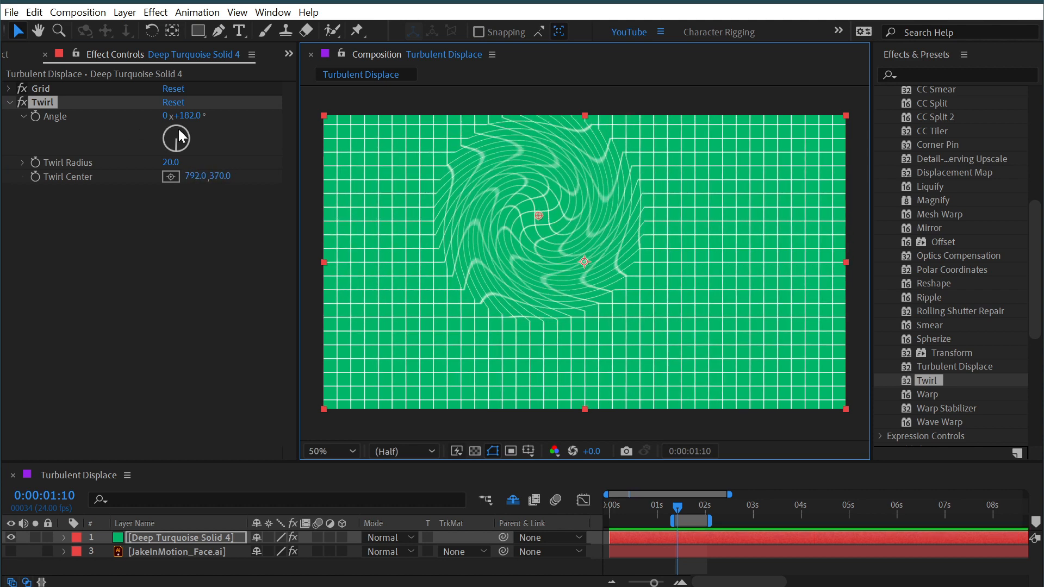
Reset the grid's Twirl to recenter it, then adjust the radius to 72.
{"action": "left_click", "coordinate": [173, 102]}
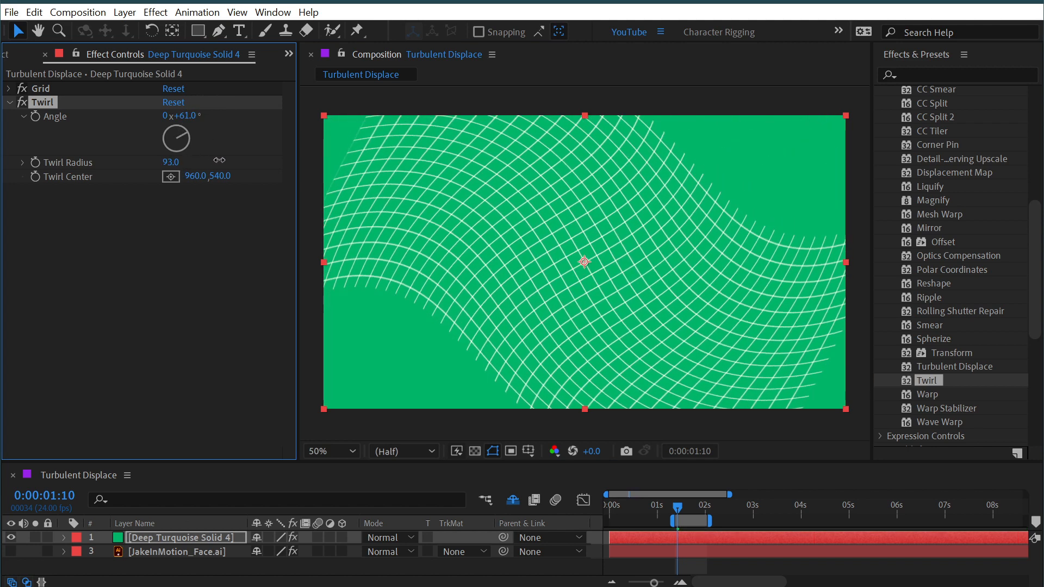
{"action": "left_click_drag", "start_coordinate": [170, 161], "coordinate": [186, 161]}
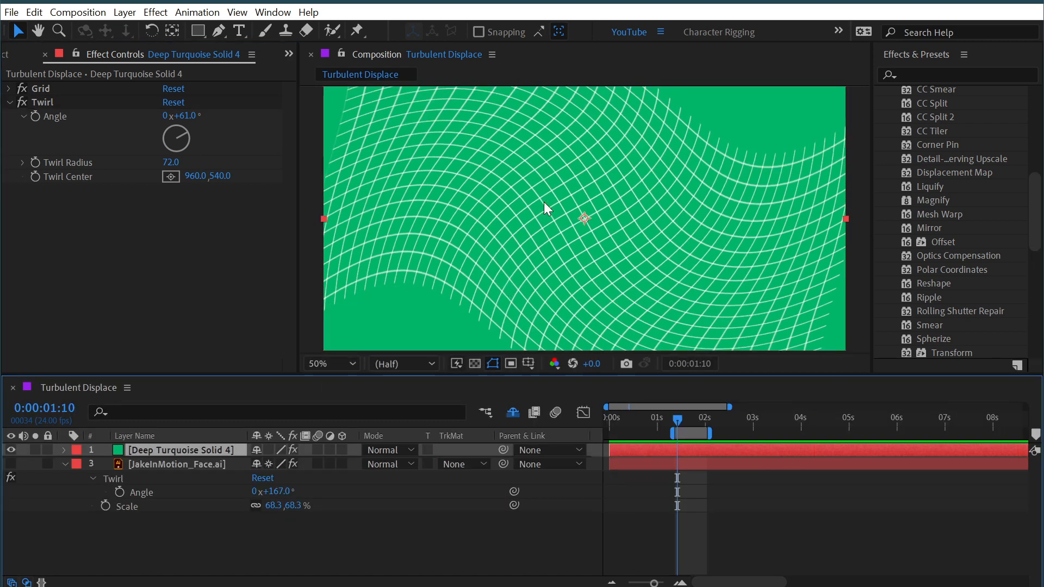
{"action": "mouse_move", "coordinate": [575, 196]}
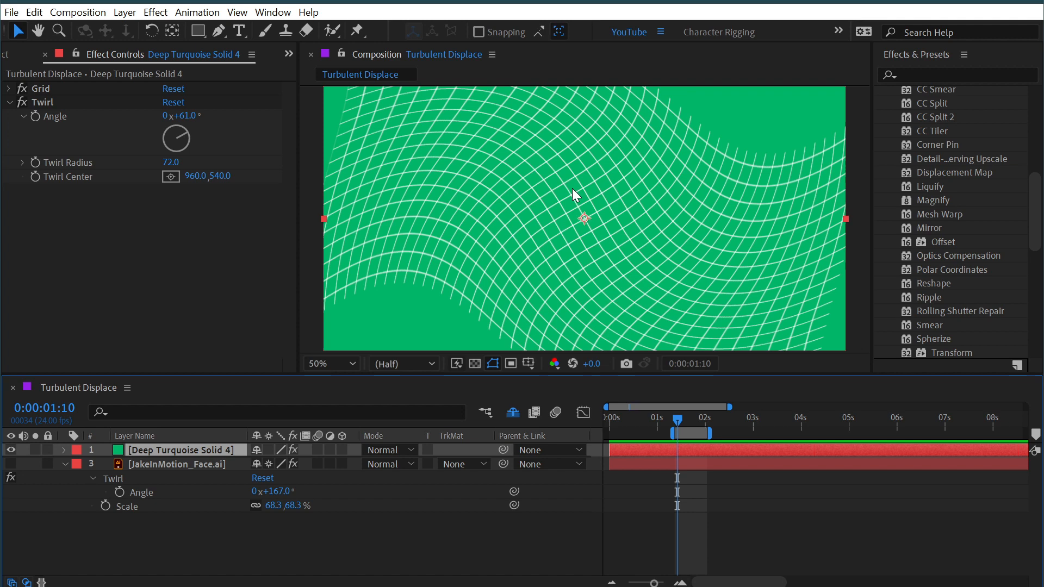
{"action": "mouse_move", "coordinate": [297, 157]}
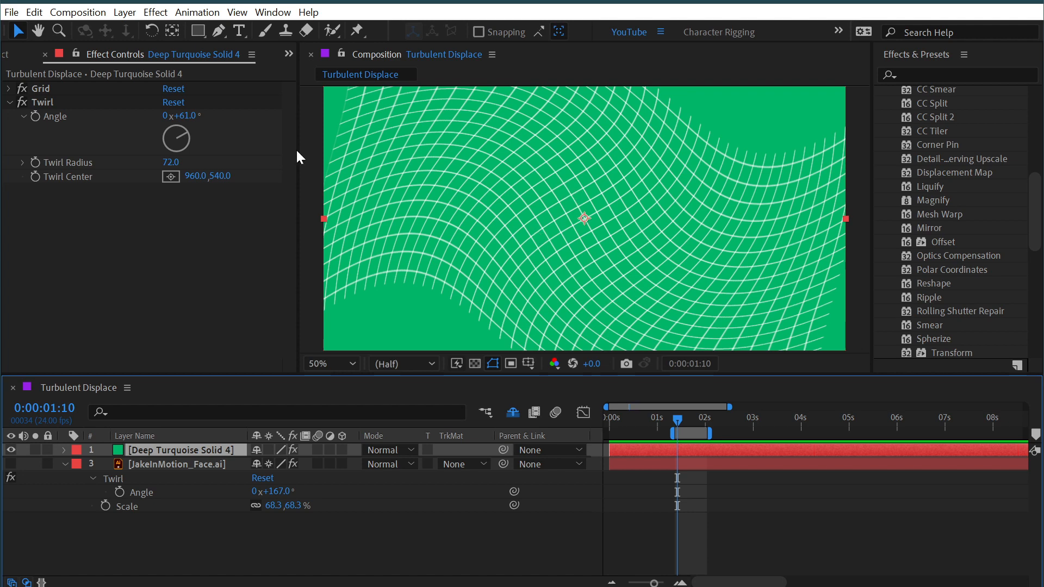
Drag the grid's Twirl Angle down from about 61° to 34°.
{"action": "left_click_drag", "start_coordinate": [190, 116], "coordinate": [172, 115]}
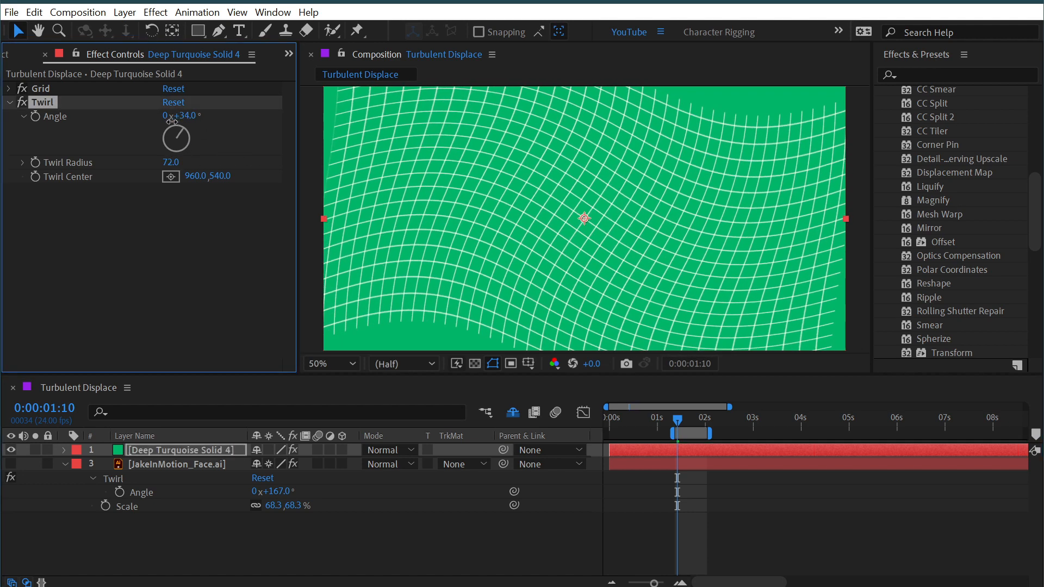